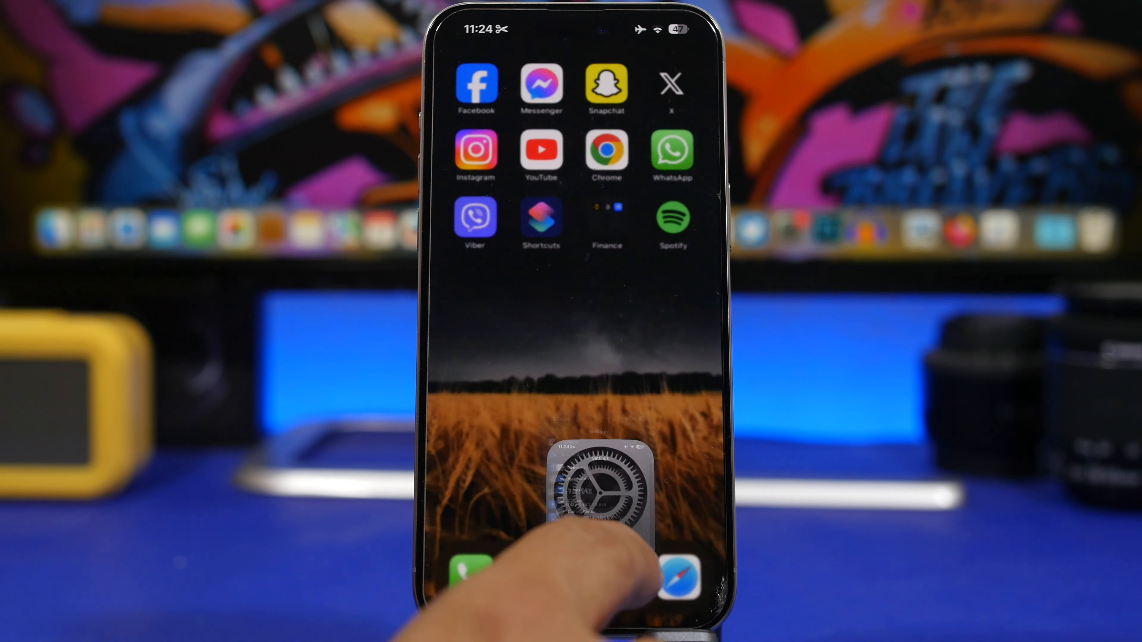
Launch Settings from the Home Screen icon
{"action": "left_click", "coordinate": [605, 484]}
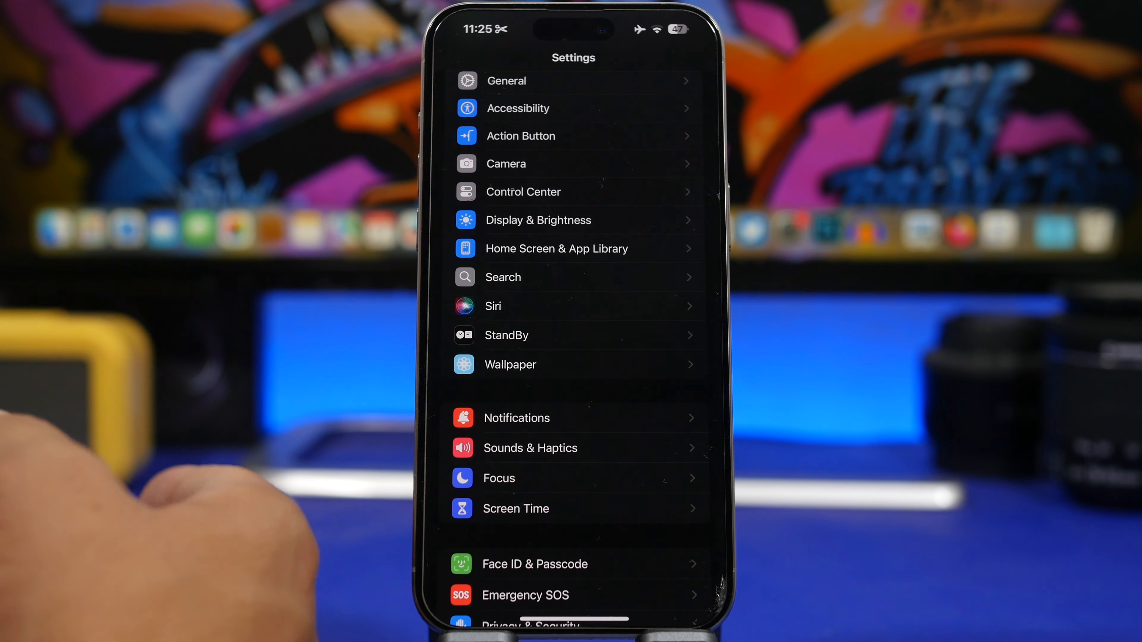
Go into General and view the Software Update status
{"action": "left_click", "coordinate": [505, 81]}
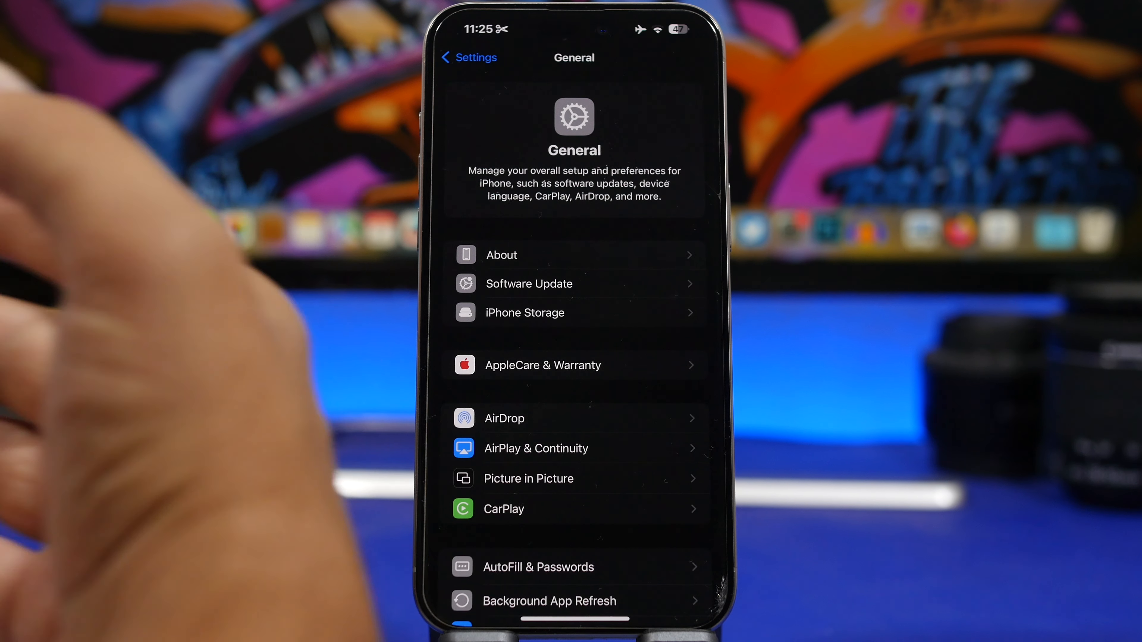
{"action": "left_click", "coordinate": [528, 284]}
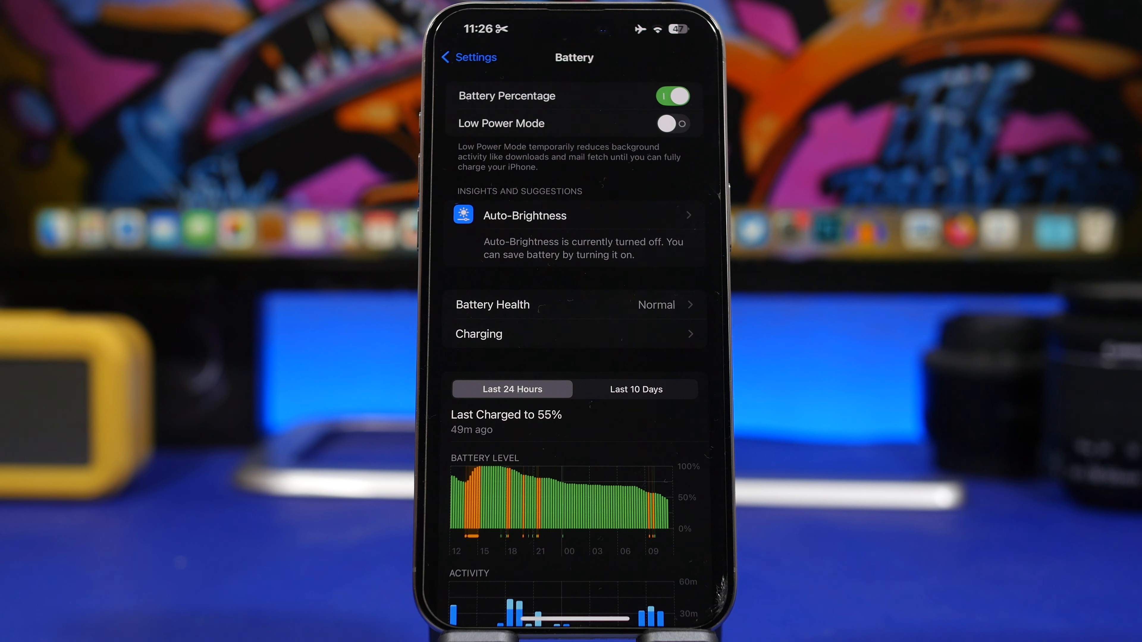
Switch Battery usage to Last 10 Days and select Thursday's bar for its details
{"action": "left_click", "coordinate": [635, 389]}
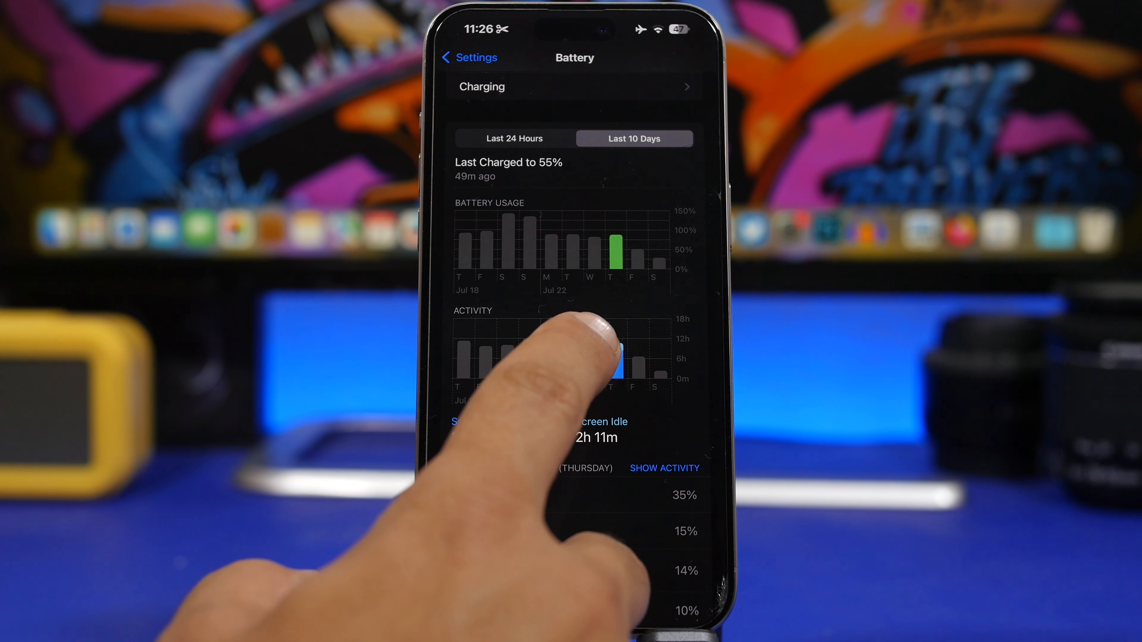
{"action": "left_click", "coordinate": [590, 357]}
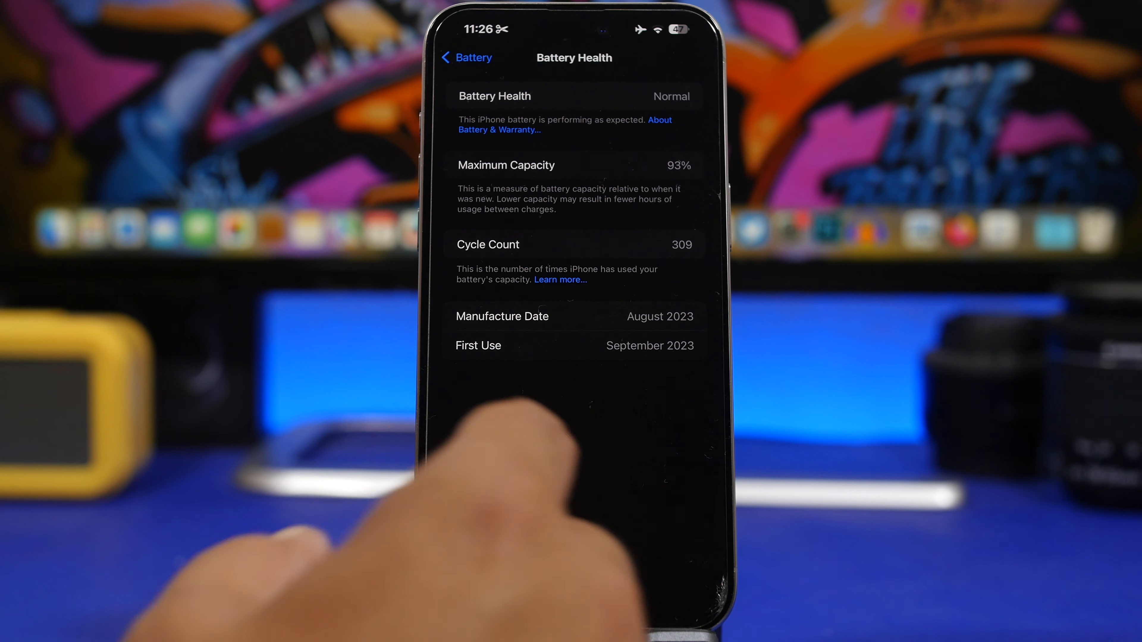
View Battery Health showing Normal, 93% maximum capacity and 309 cycles
{"action": "left_click", "coordinate": [464, 58]}
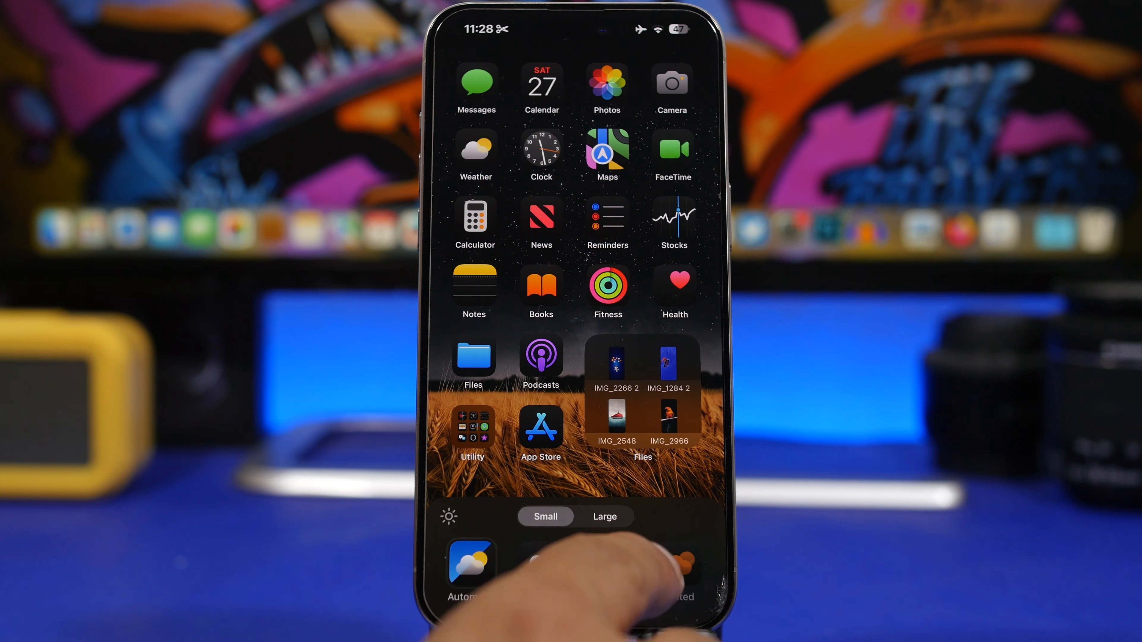
Preview the tinted icon style and another appearance option, then leave customization
{"action": "left_click", "coordinate": [676, 483]}
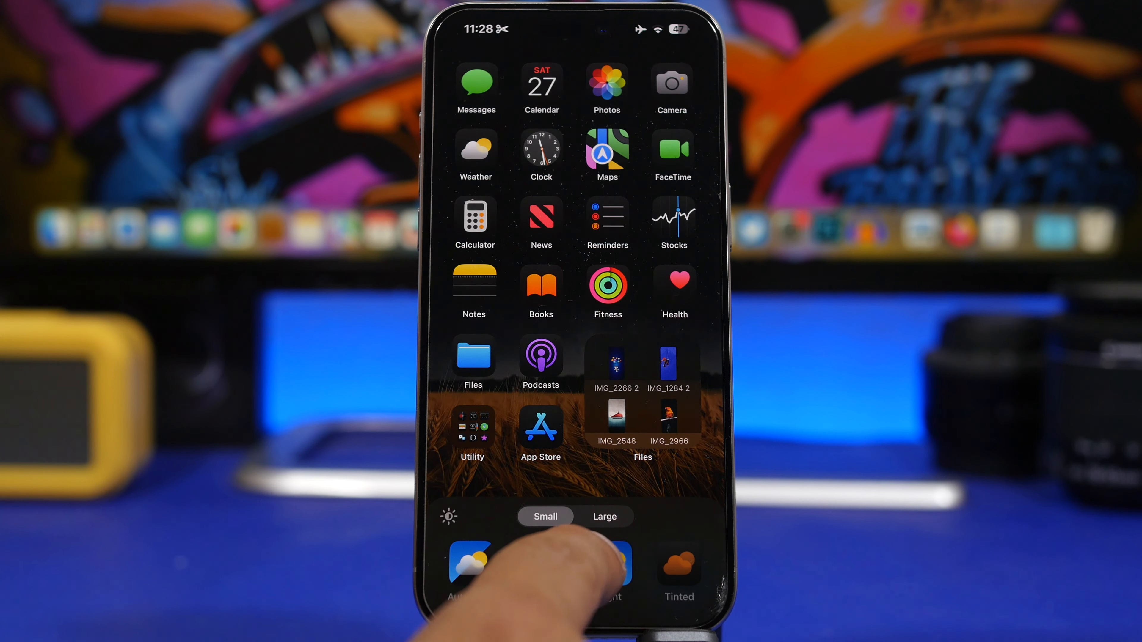
{"action": "left_click", "coordinate": [609, 567]}
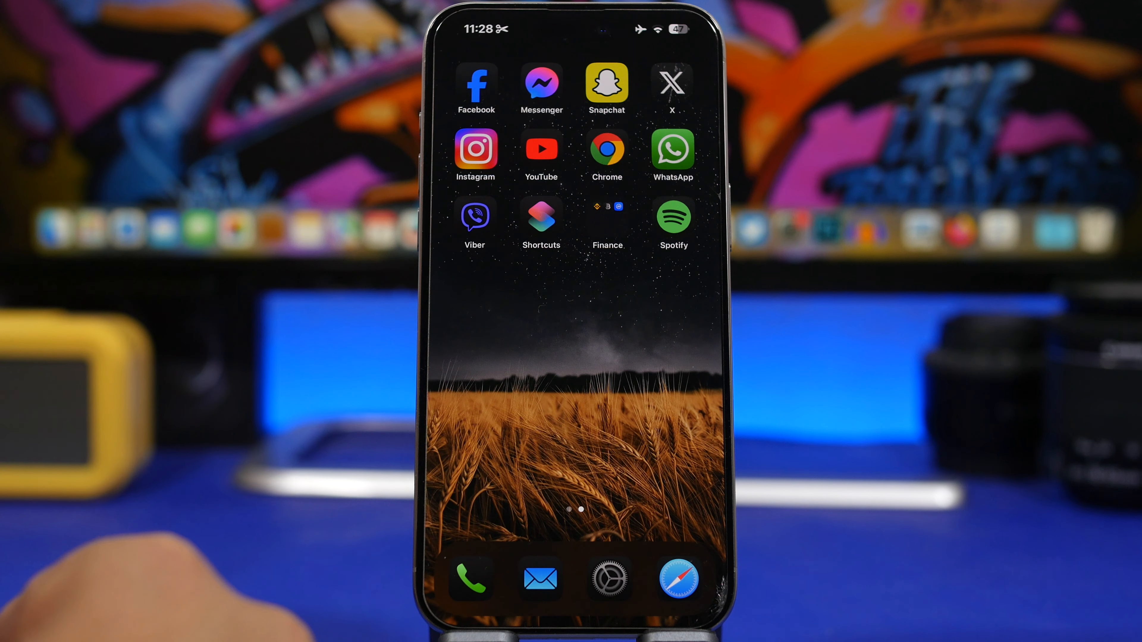
{"action": "scroll", "scroll_direction": "left", "scroll_amount": 3}
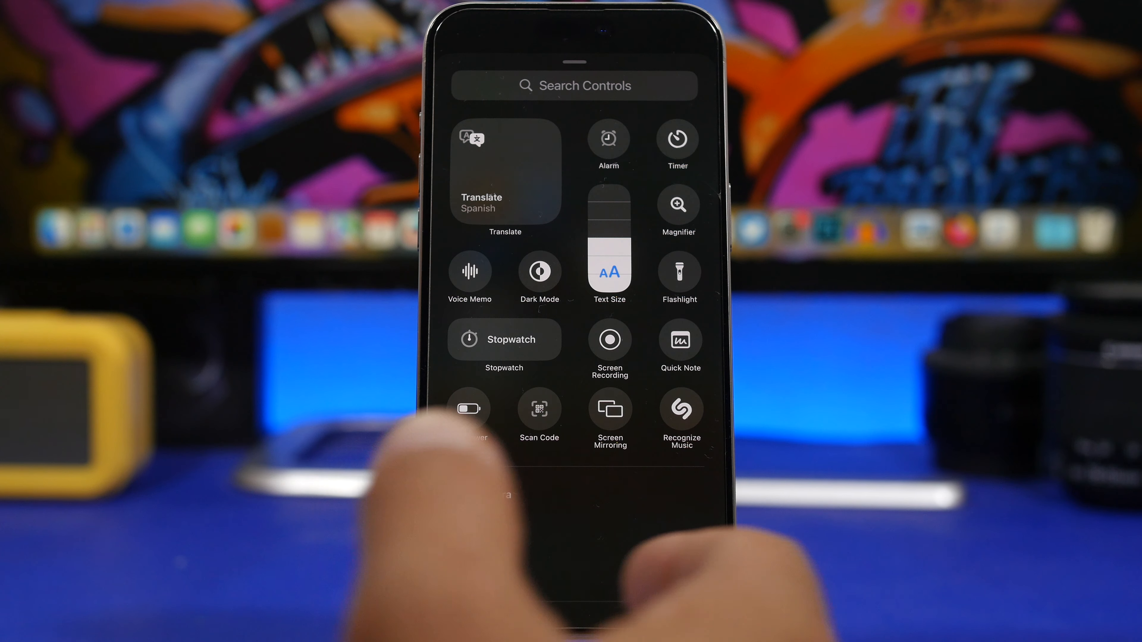
Scroll the Control Center edit layout and interact with the Recording and Recognize Music controls
{"action": "scroll", "scroll_direction": "down", "scroll_amount": 3}
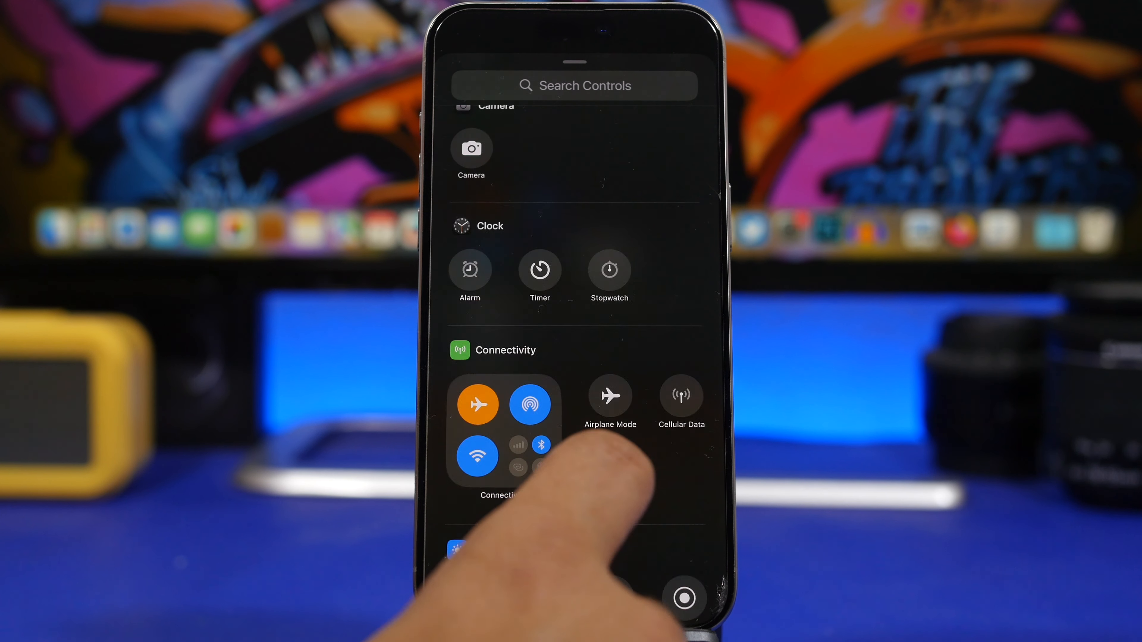
{"action": "scroll", "scroll_direction": "down", "scroll_amount": 3}
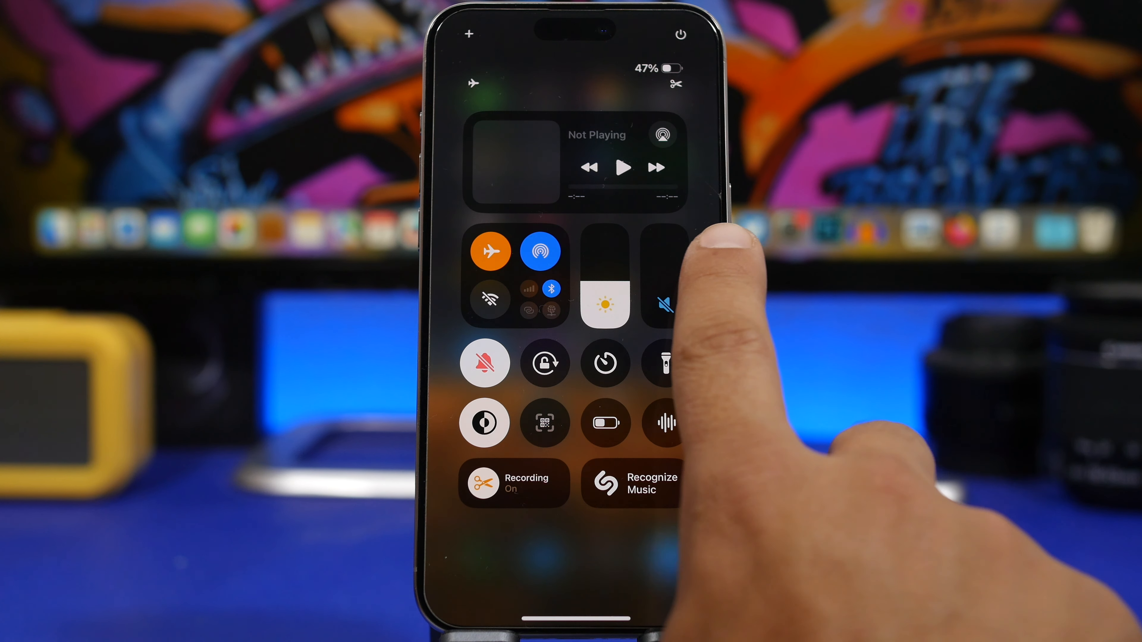
{"action": "left_click", "coordinate": [575, 160]}
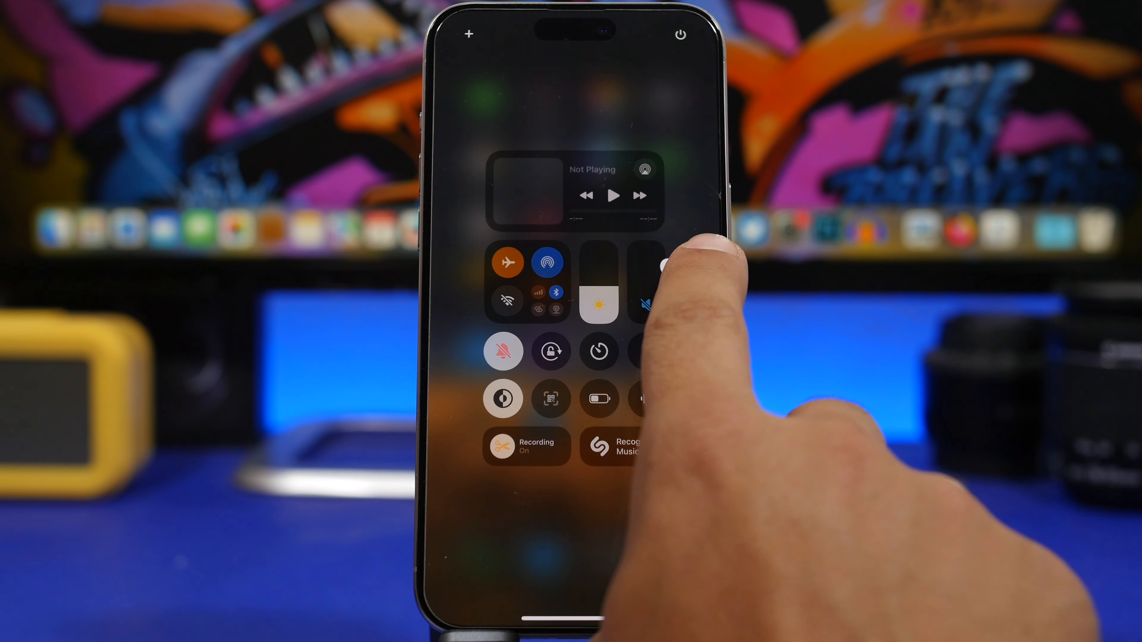
{"action": "left_click", "coordinate": [593, 192]}
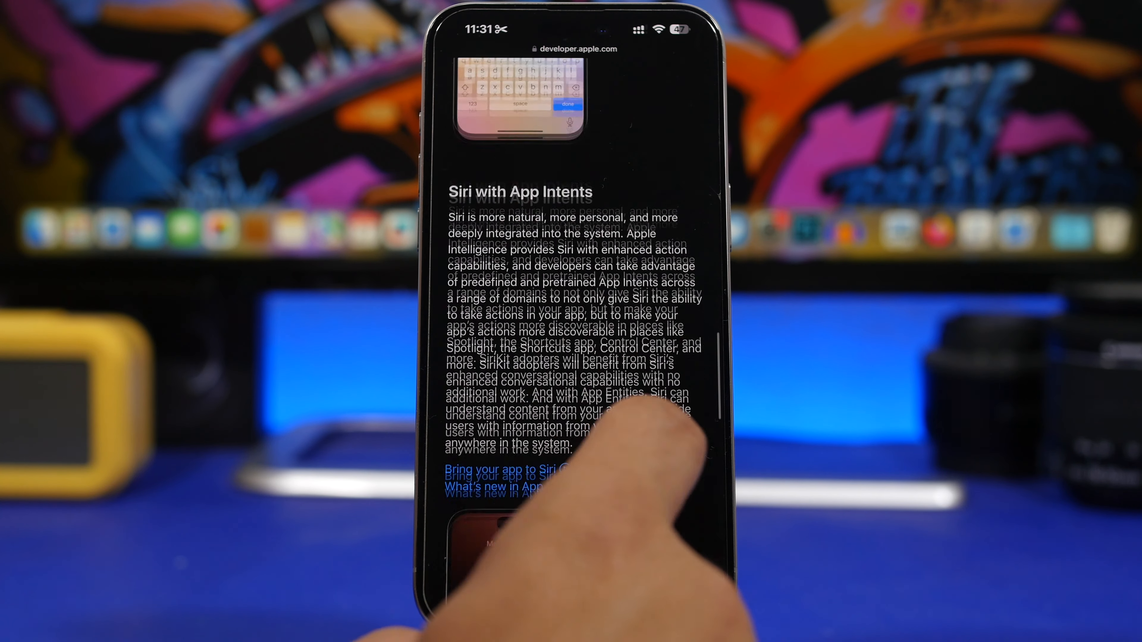
Scroll the Apple Intelligence developer page down to the Siri with App Intents section
{"action": "scroll", "scroll_direction": "down", "scroll_amount": 3}
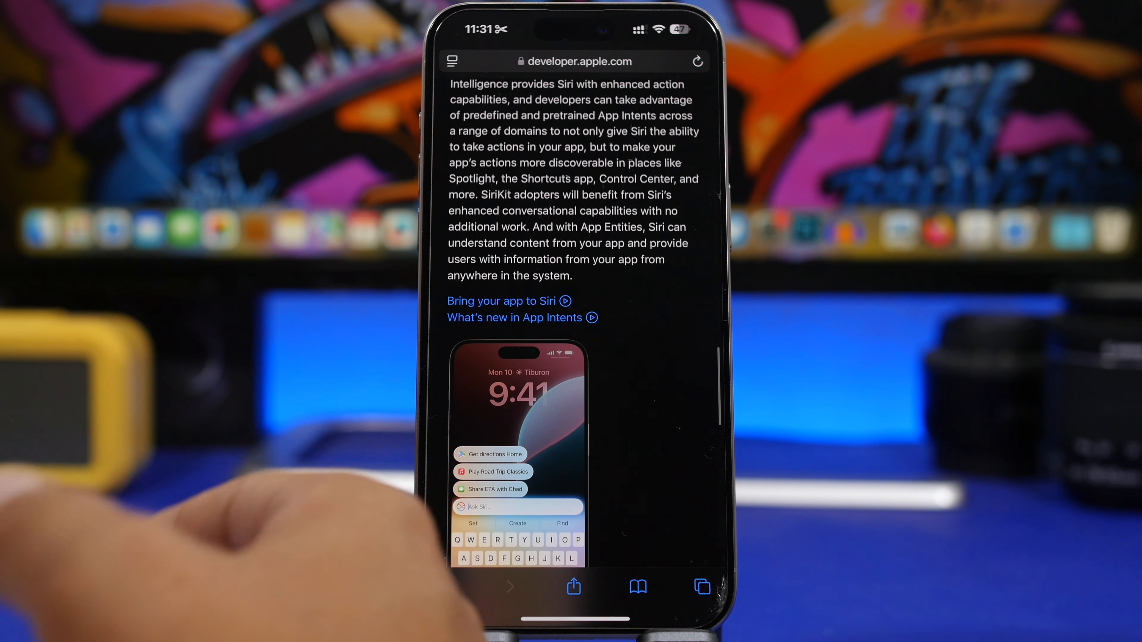
Scroll through Genmoji, Writing Tools and Image Playground, then jump back to the page top
{"action": "scroll", "scroll_direction": "down", "scroll_amount": 3}
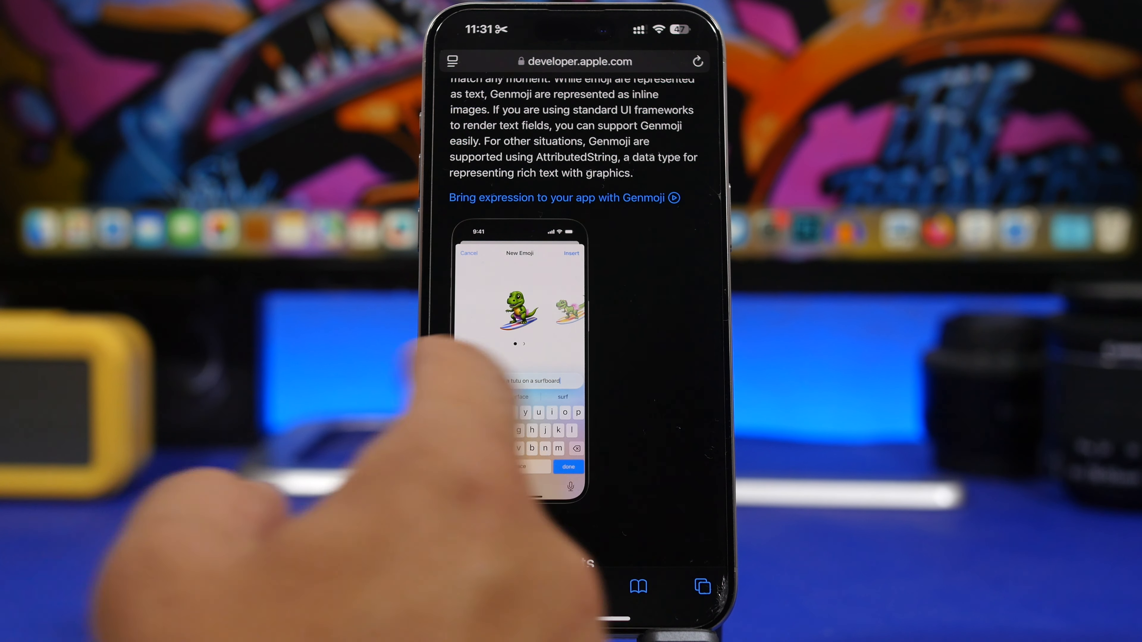
{"action": "scroll", "scroll_direction": "down", "scroll_amount": 3}
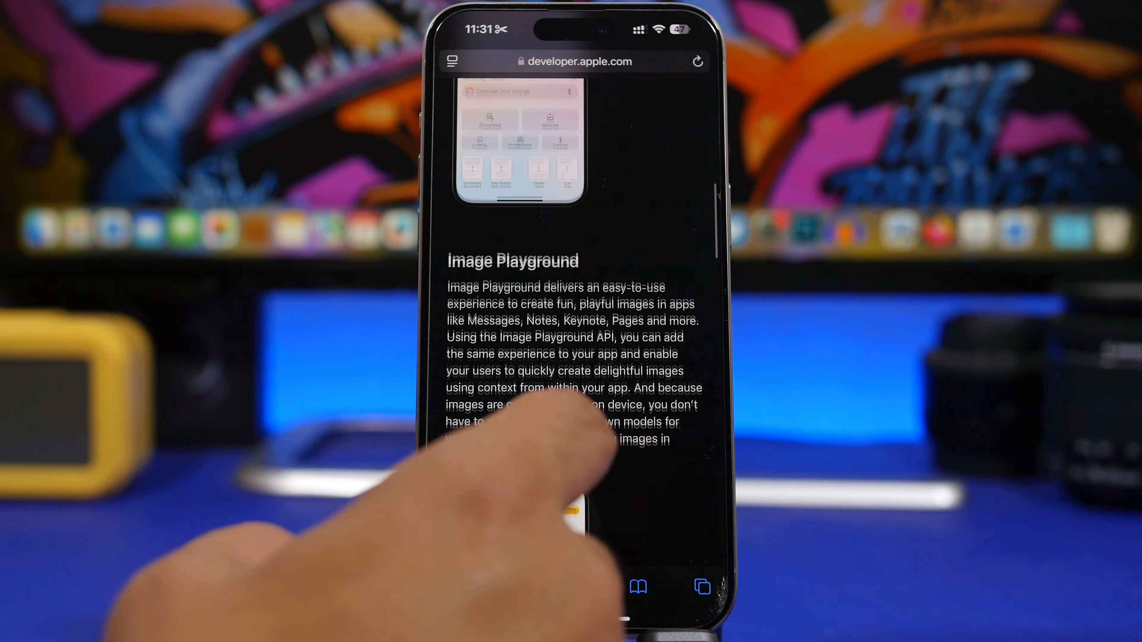
{"action": "scroll", "scroll_direction": "down", "scroll_amount": 3}
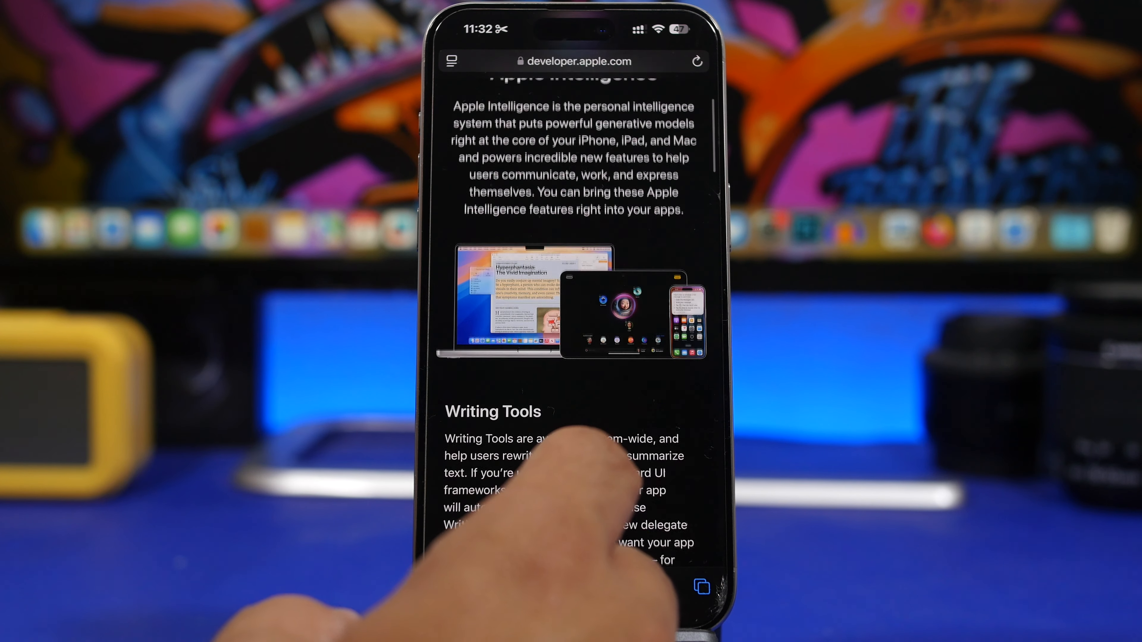
{"action": "scroll", "scroll_direction": "down", "scroll_amount": 3}
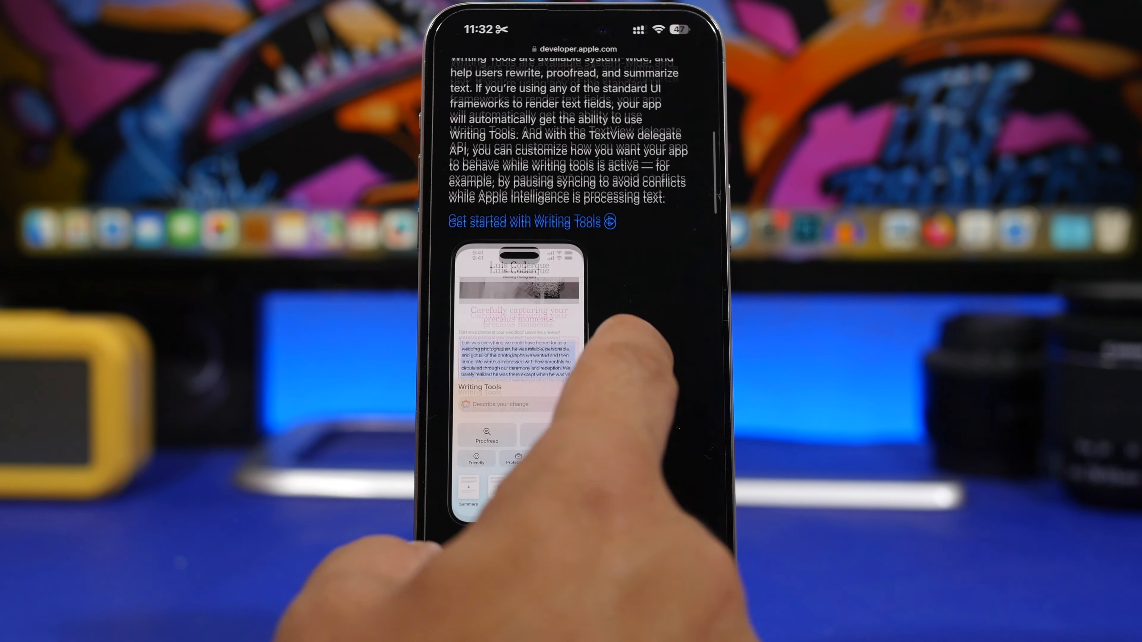
{"action": "scroll", "scroll_direction": "down", "scroll_amount": 3}
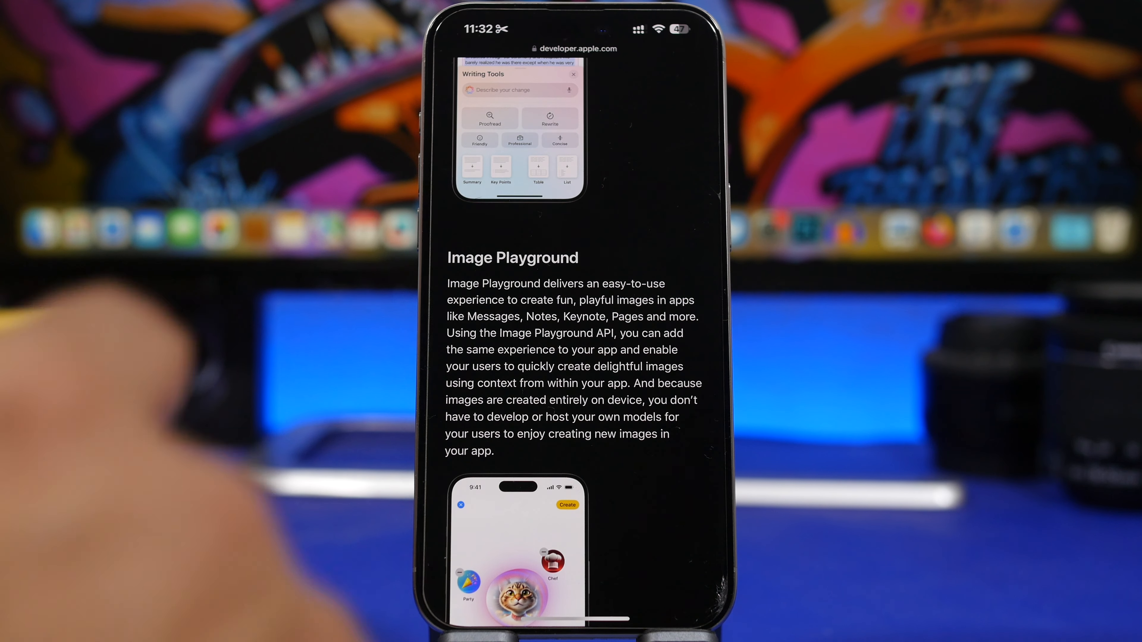
{"action": "scroll", "scroll_direction": "up", "scroll_amount": 3}
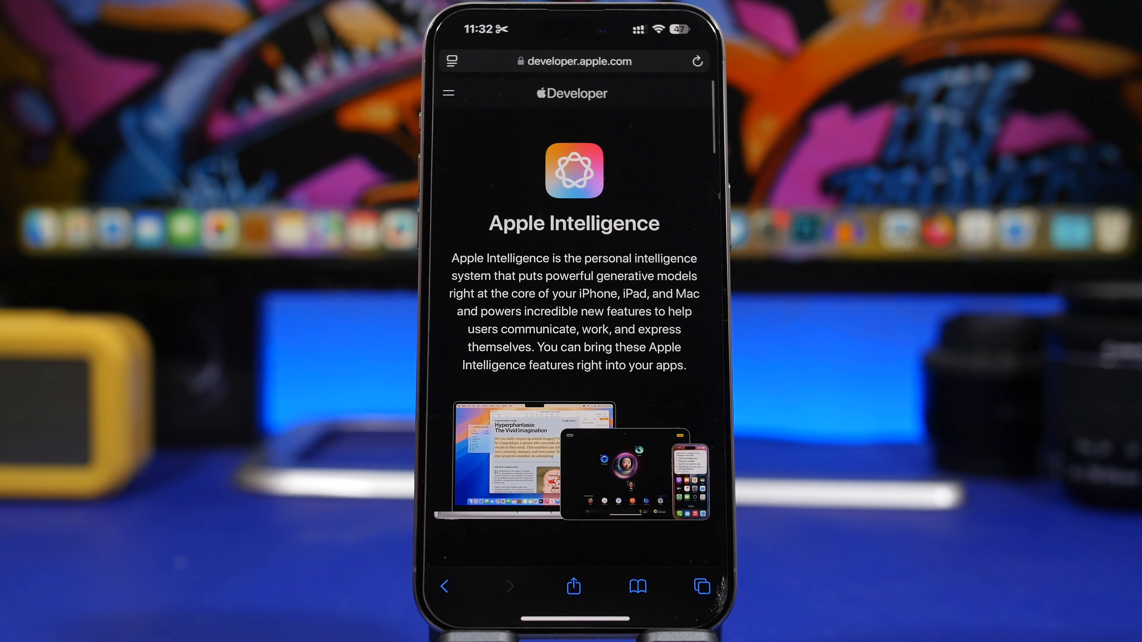